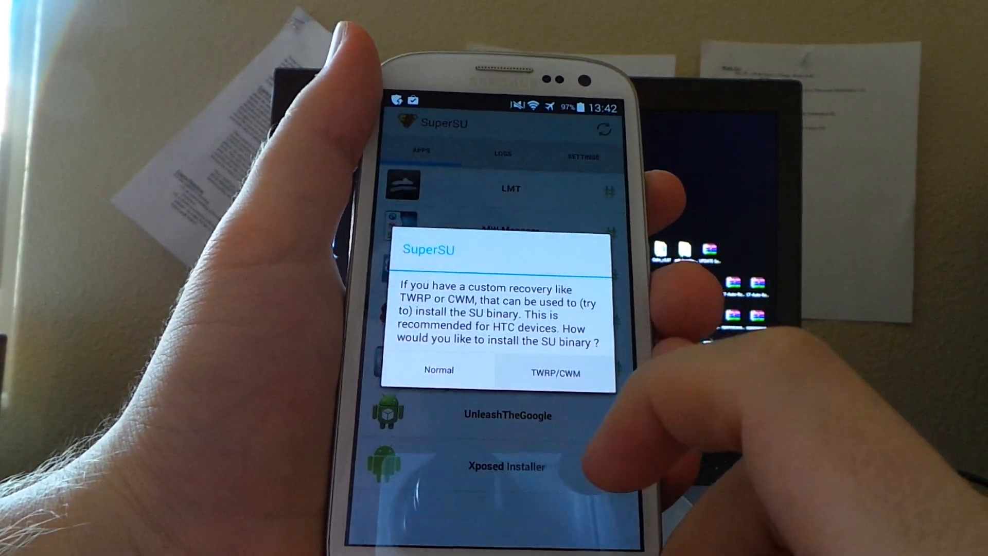
# Select the TWRP/CWM method for installing the SU binary, raising the reboot-into-recovery notice.
pyautogui.click(553, 373)
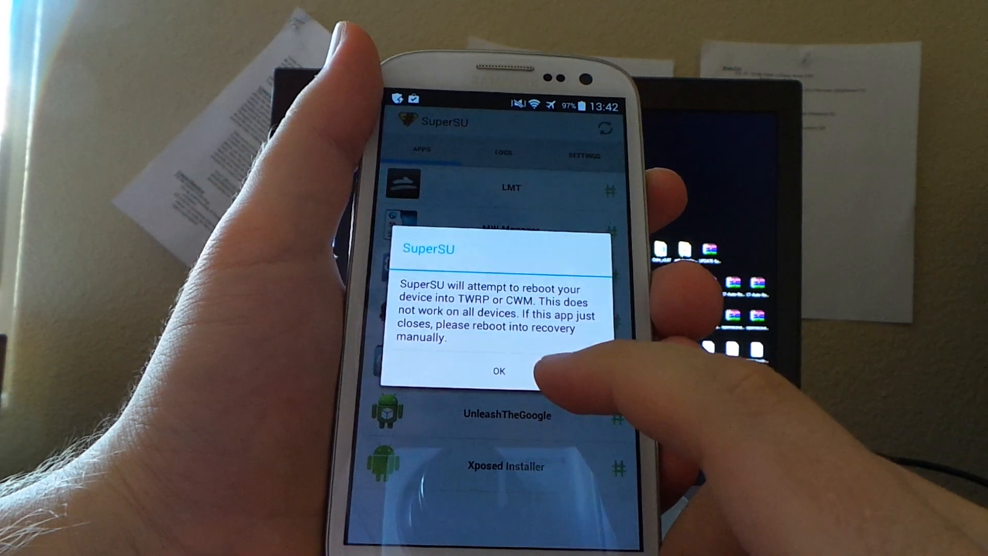